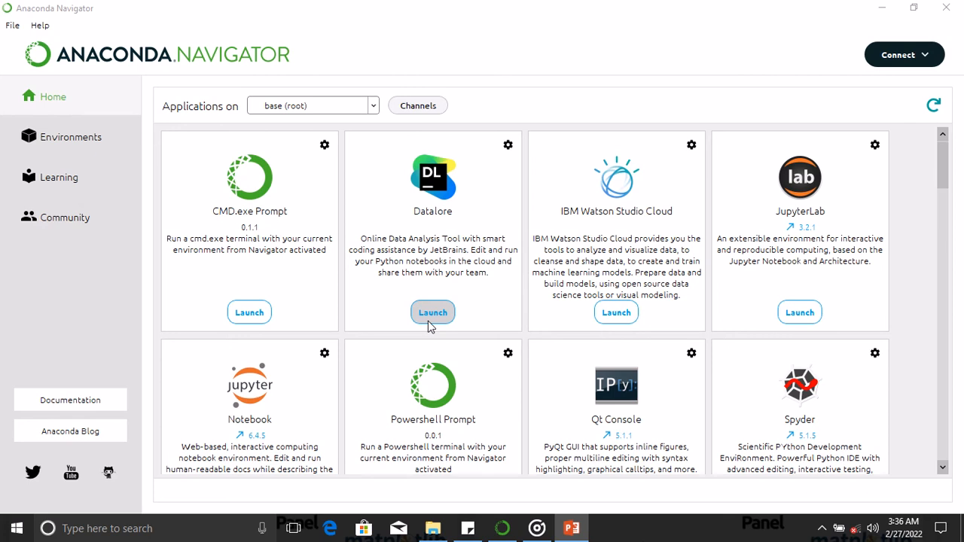
pyautogui.moveTo(516, 33)
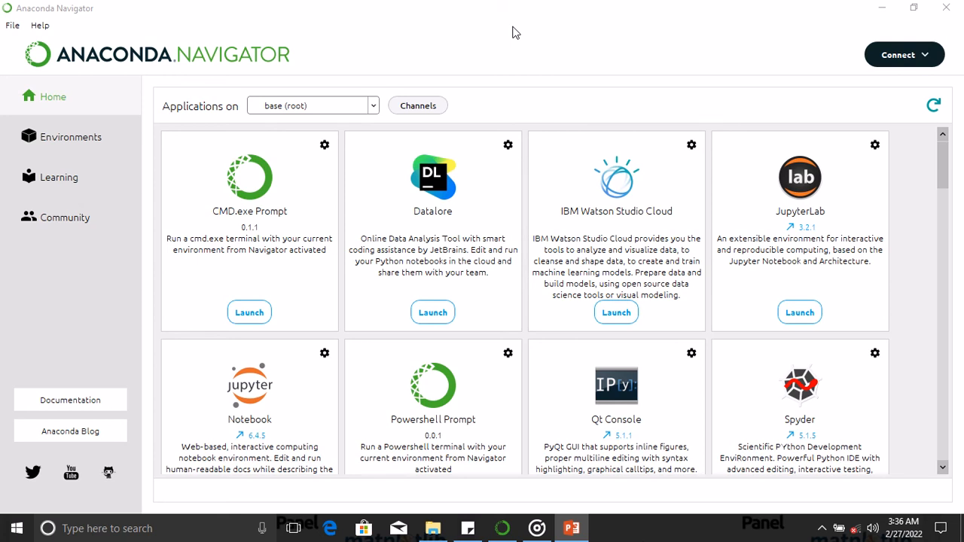
pyautogui.moveTo(370, 56)
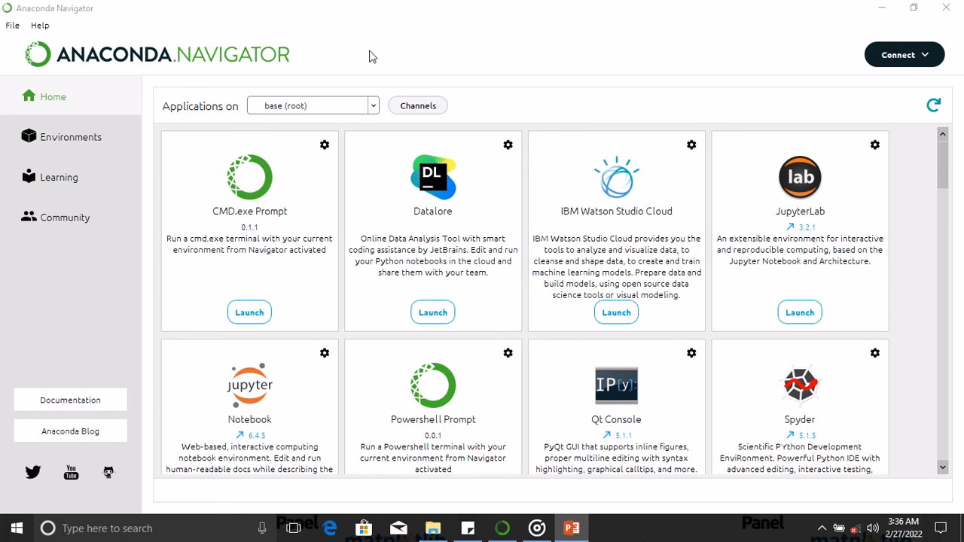
pyautogui.moveTo(265, 88)
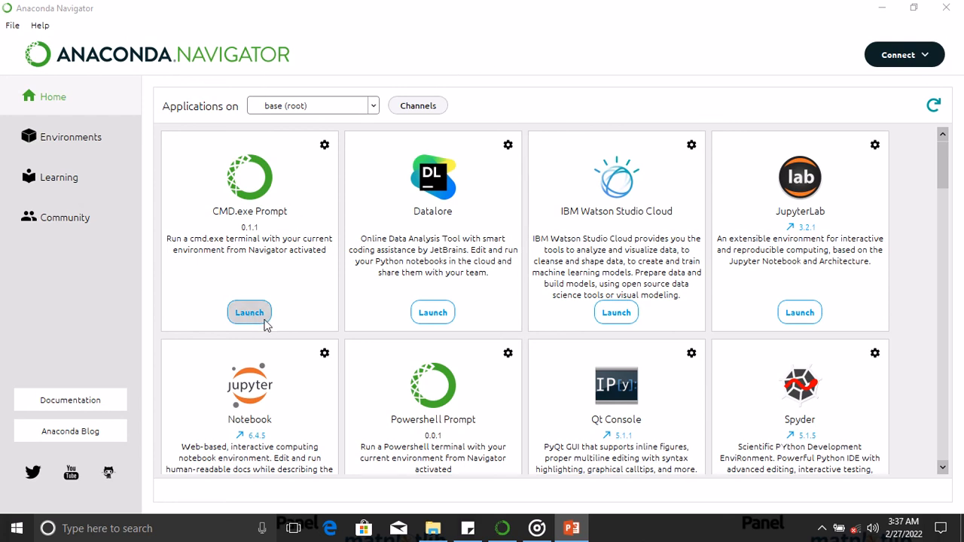
pyautogui.moveTo(265, 297)
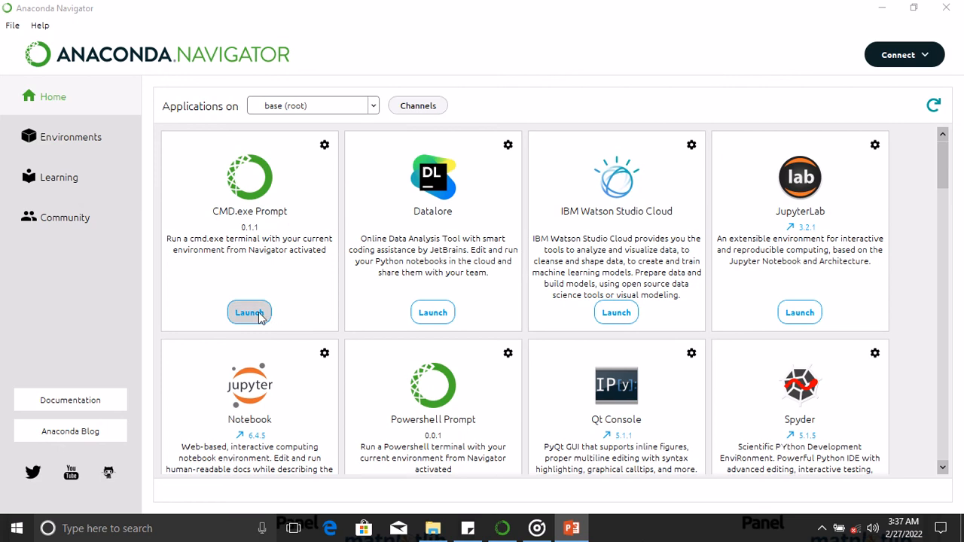
# Launch CMD.exe Prompt from Navigator and focus its base-environment terminal window.
pyautogui.click(249, 312)
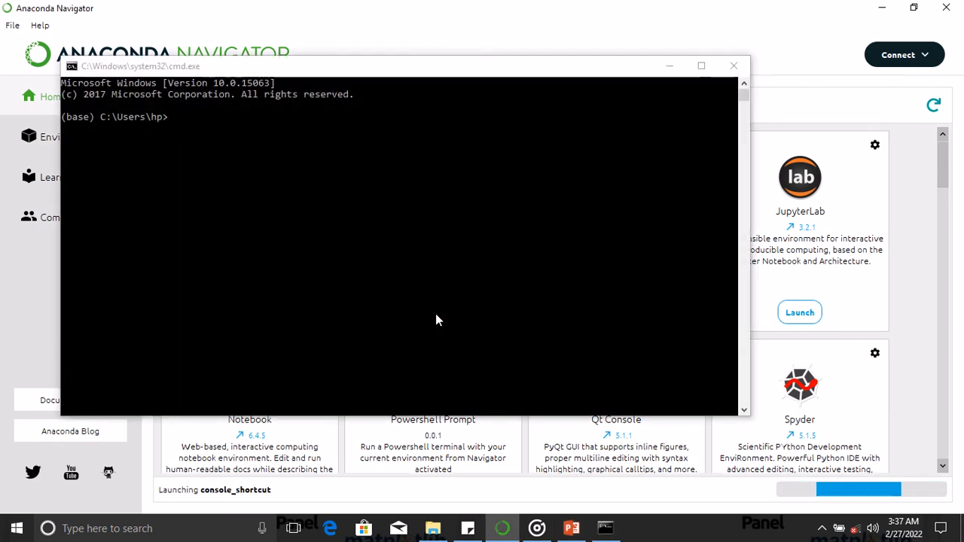
pyautogui.moveTo(636, 373)
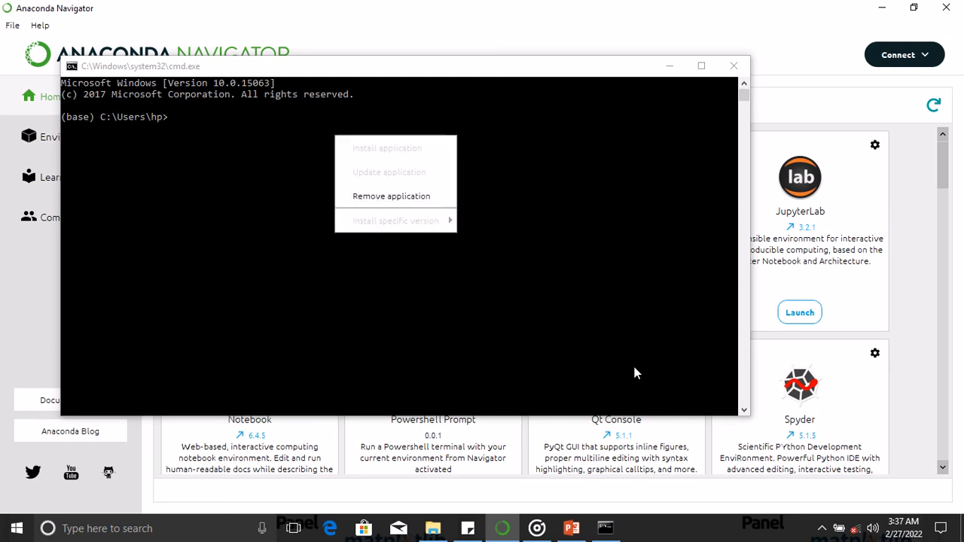
pyautogui.moveTo(443, 196)
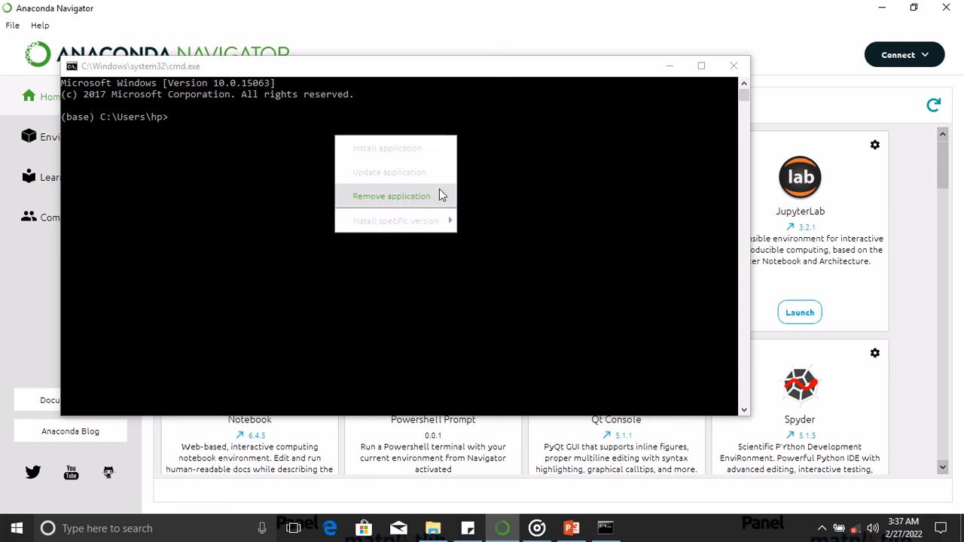
pyautogui.click(196, 128)
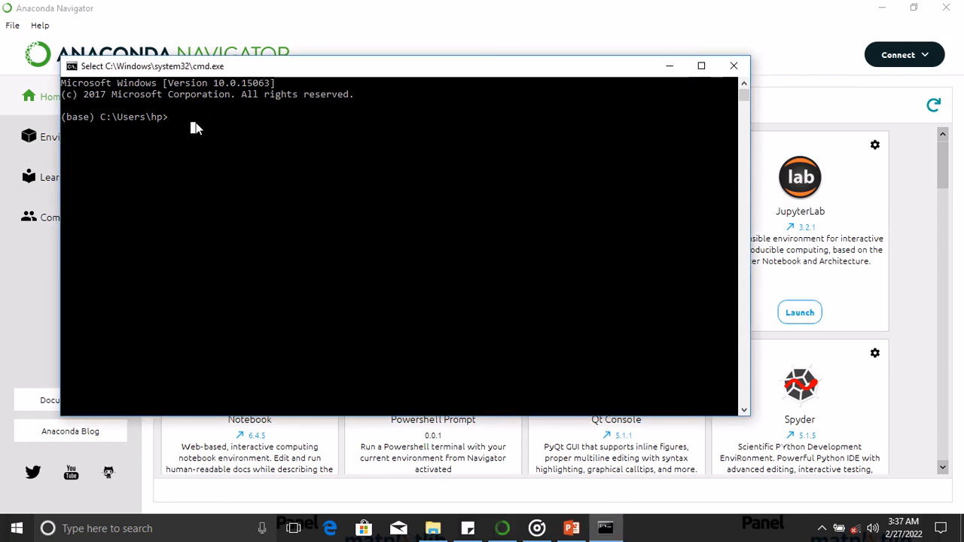
# Enter 'conda config --add channels conda-forge' at the (base) prompt without running it.
pyautogui.write('conda confi')
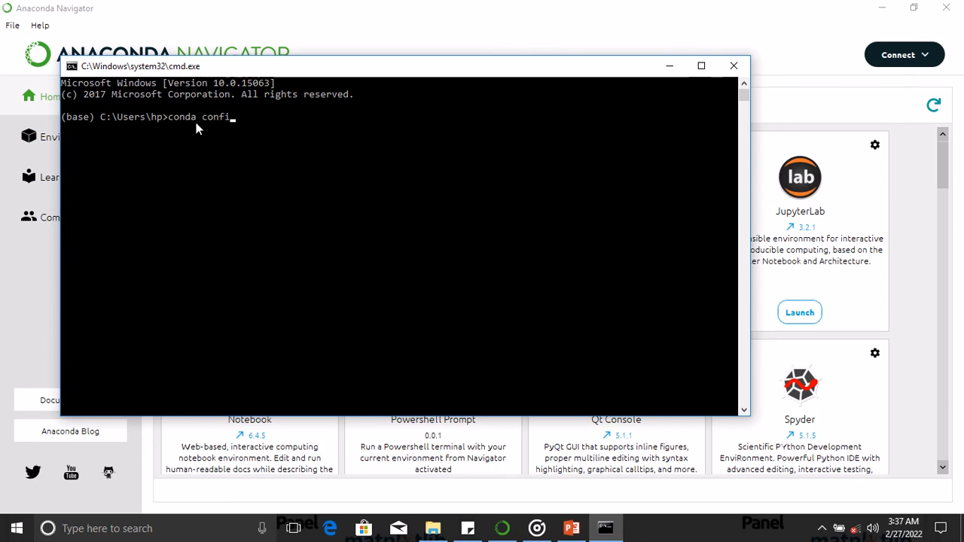
pyautogui.write('g')
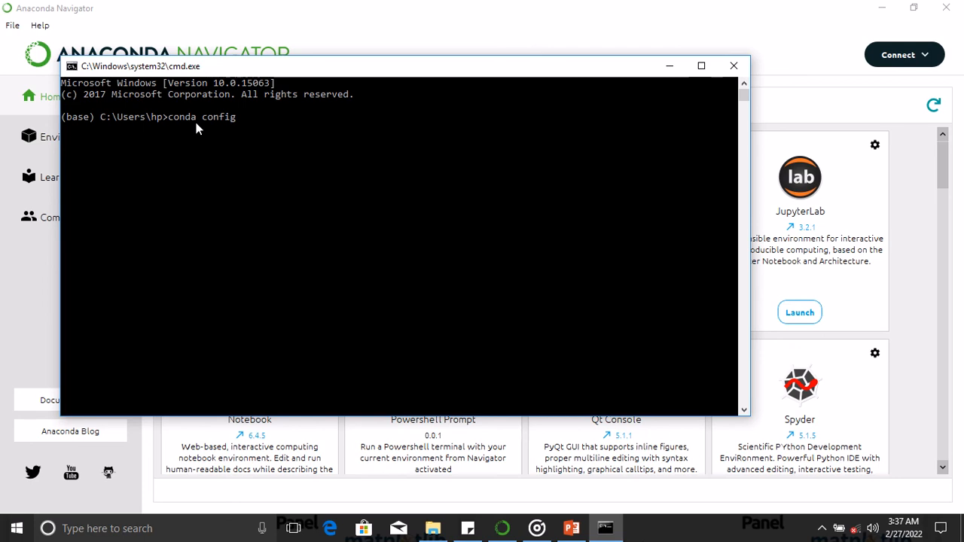
pyautogui.write('--')
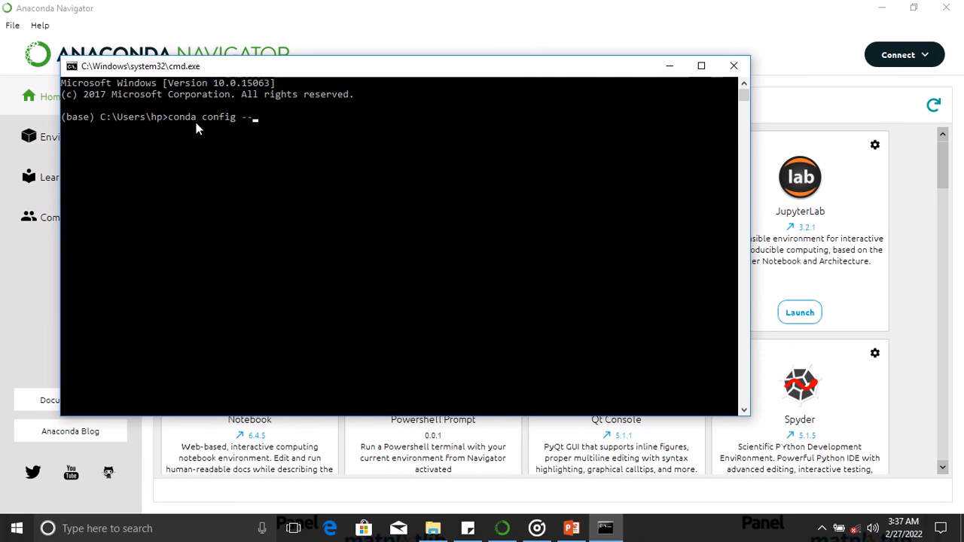
pyautogui.write('add')
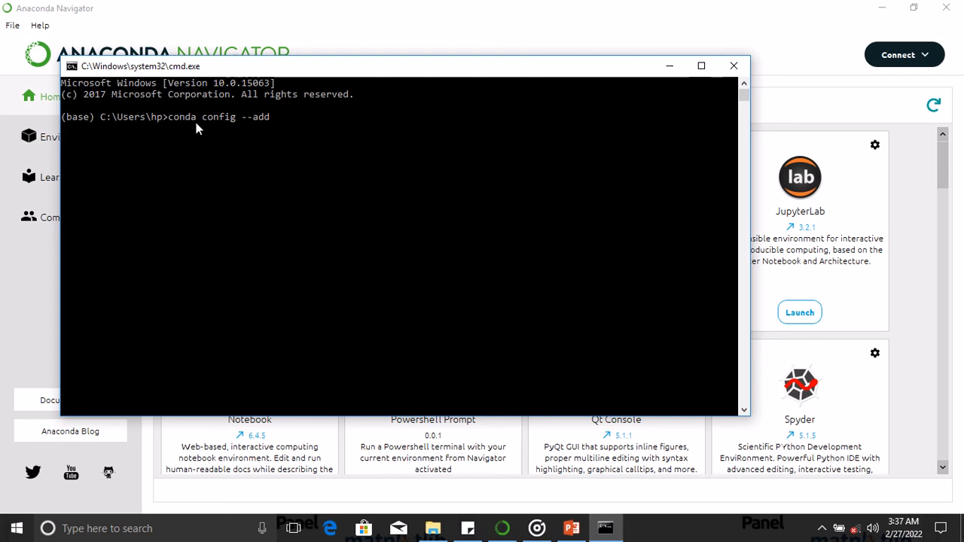
pyautogui.write('cha')
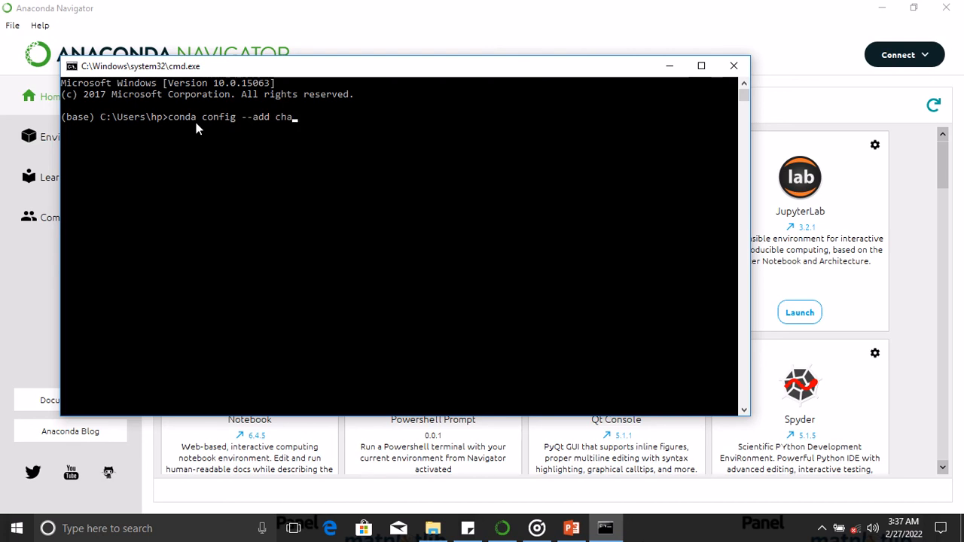
pyautogui.write('nnels')
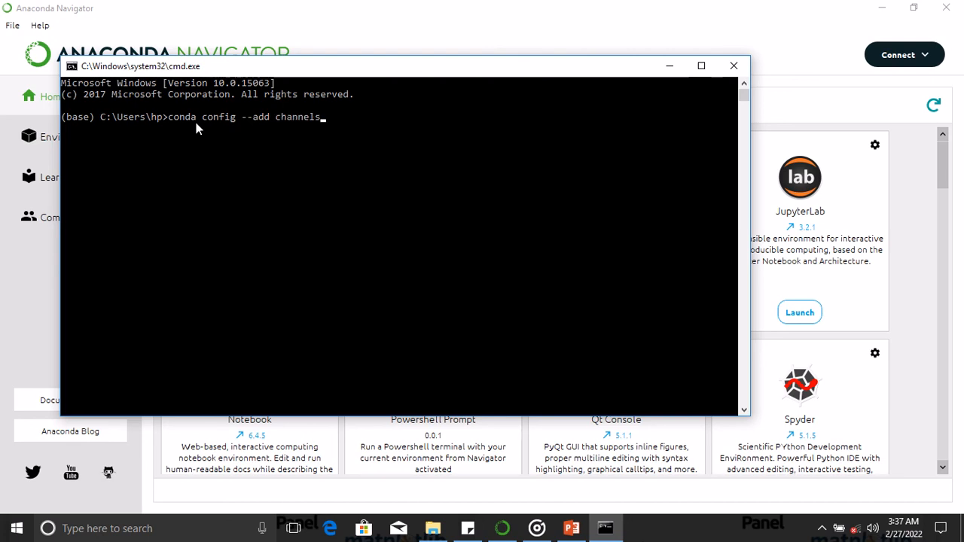
pyautogui.write('conda')
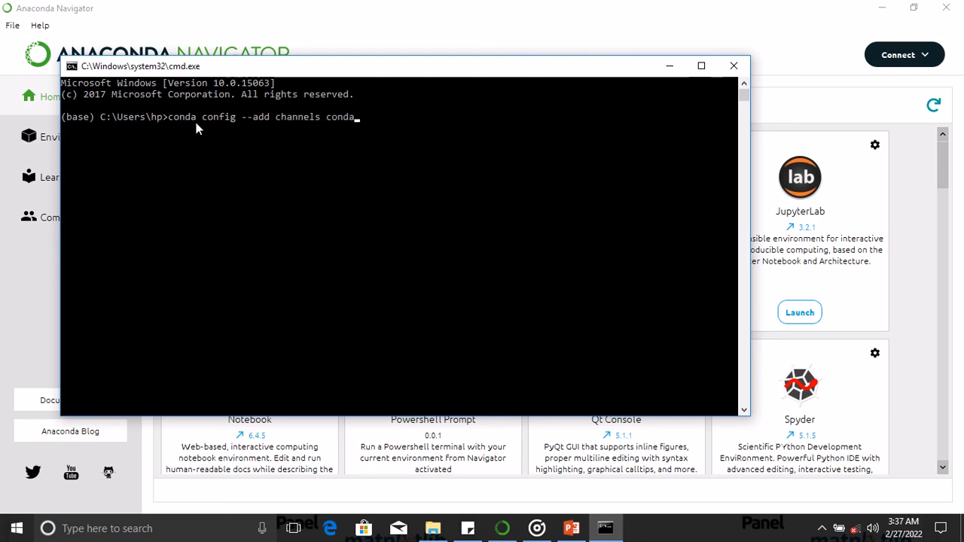
pyautogui.write('-forg')
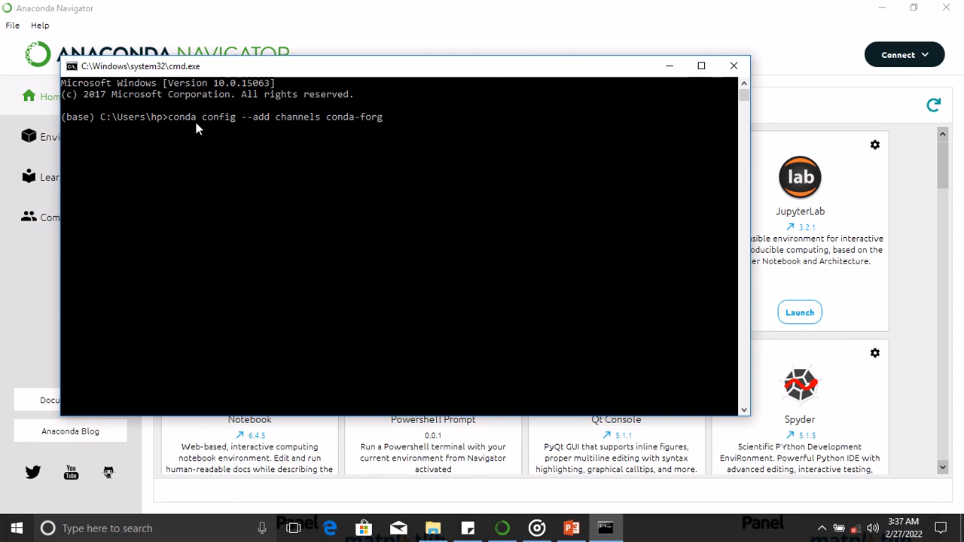
pyautogui.write('e')
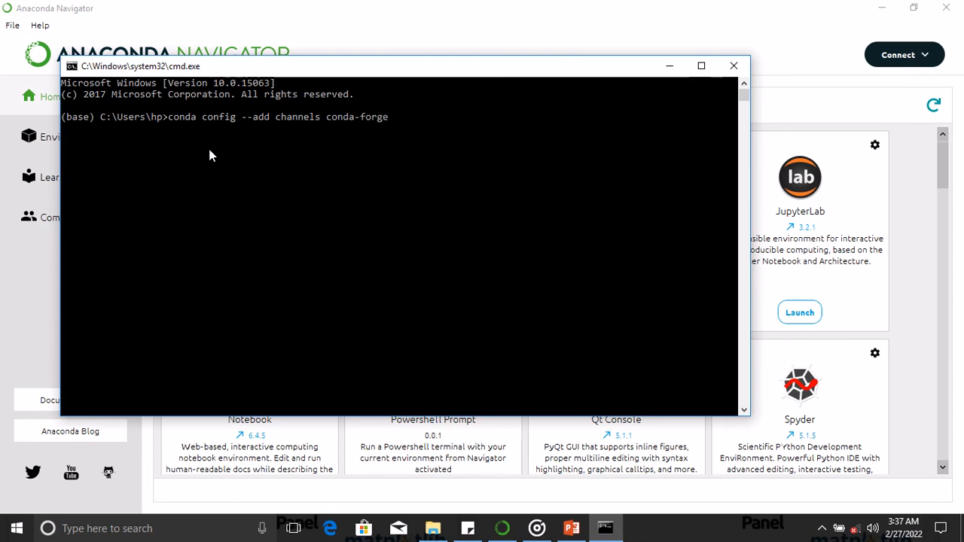
pyautogui.moveTo(222, 186)
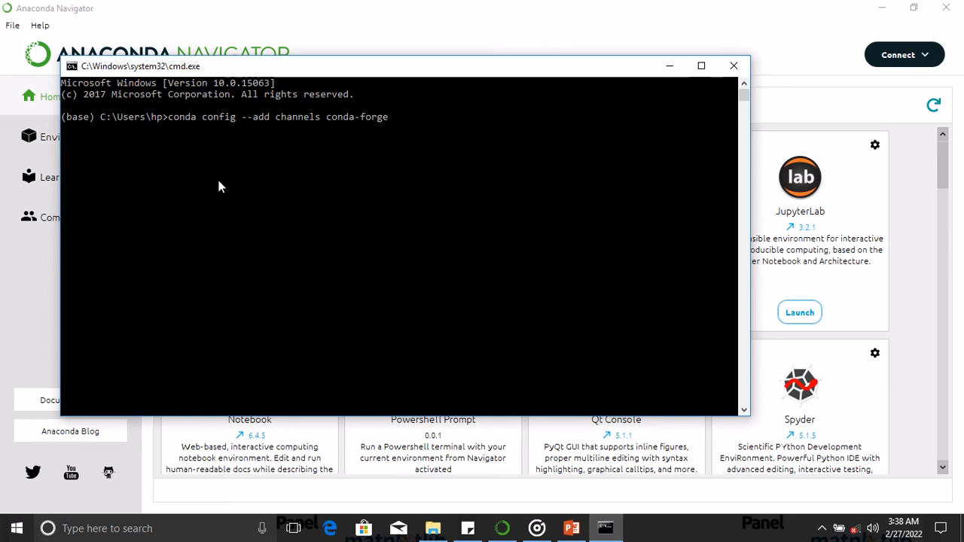
# Write out 'conda install feather-format', then erase the line without running it.
pyautogui.press('Backspace')
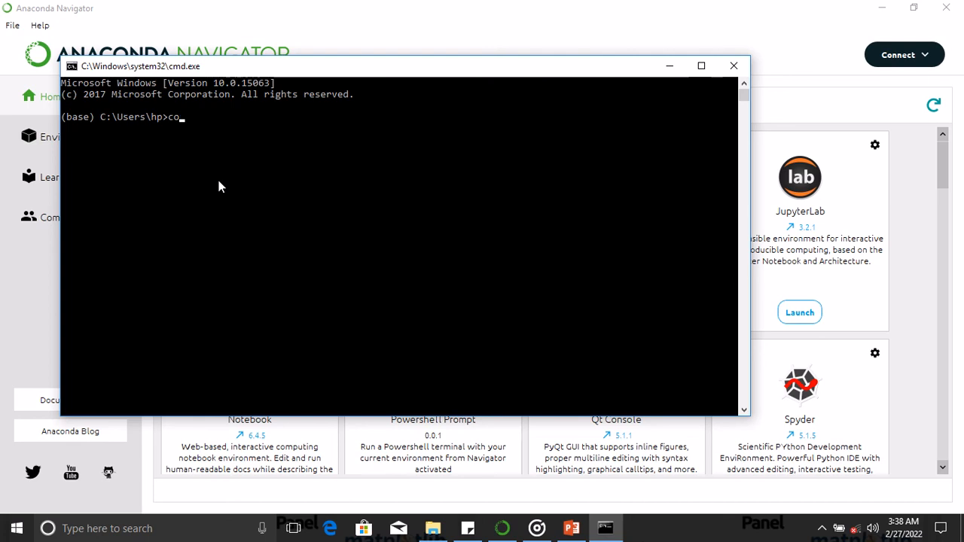
pyautogui.press('Backspace')
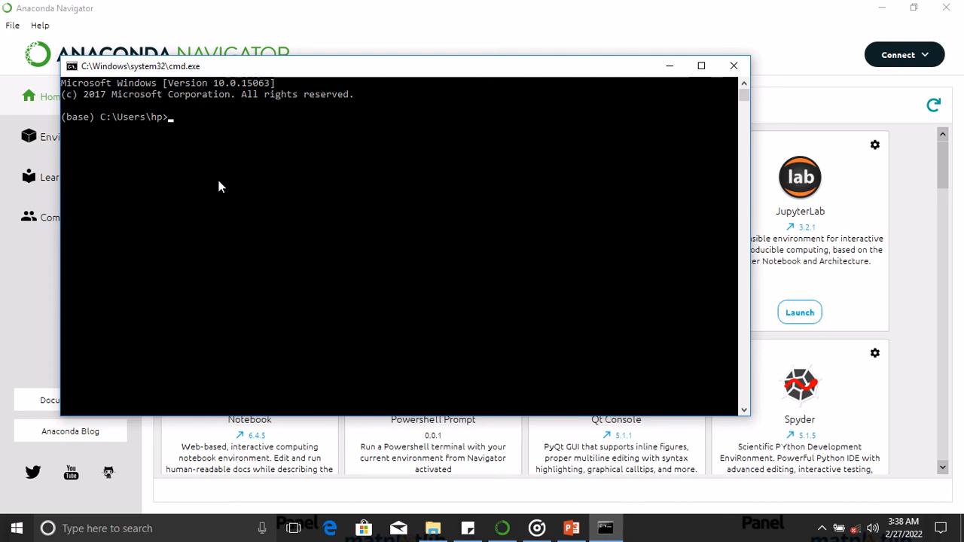
pyautogui.write('conda')
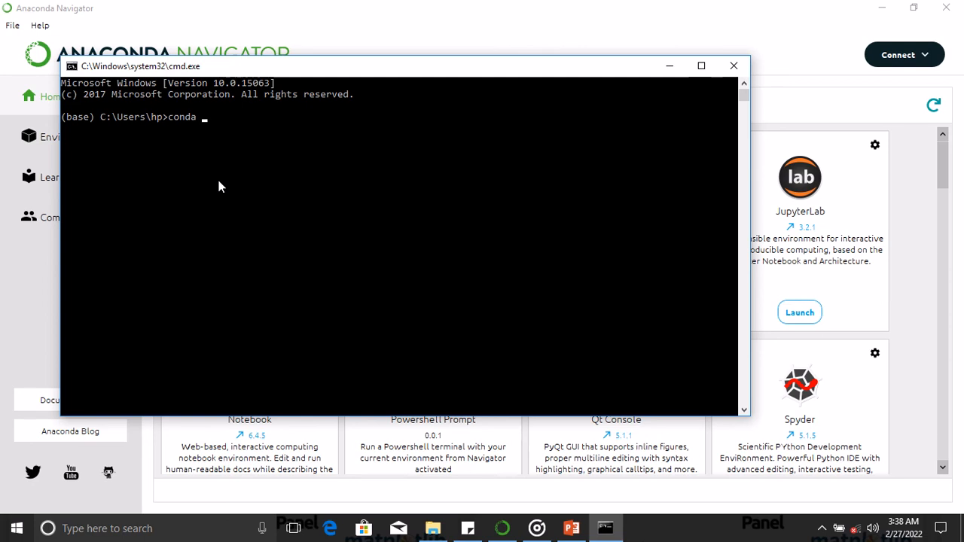
pyautogui.write('install')
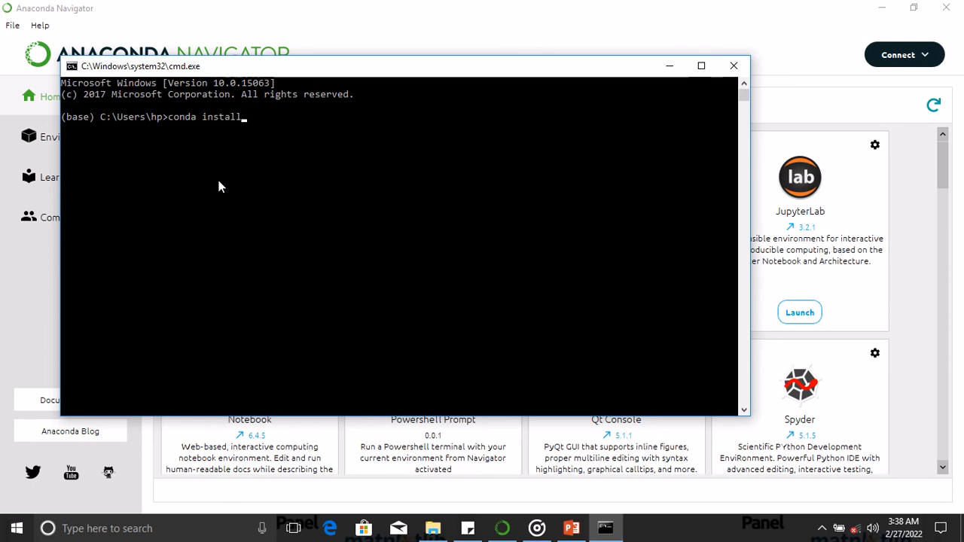
pyautogui.write('feather-for')
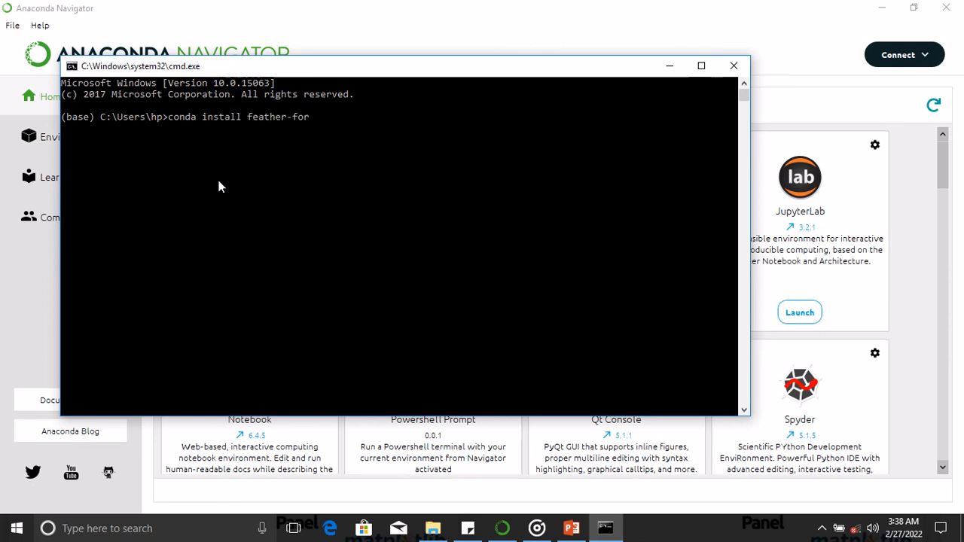
pyautogui.write('mat')
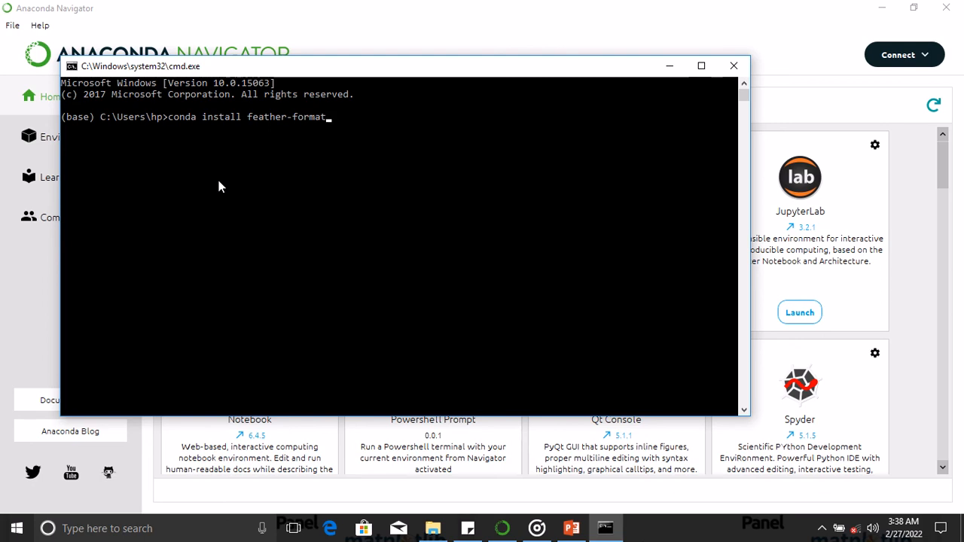
pyautogui.press('Backspace')
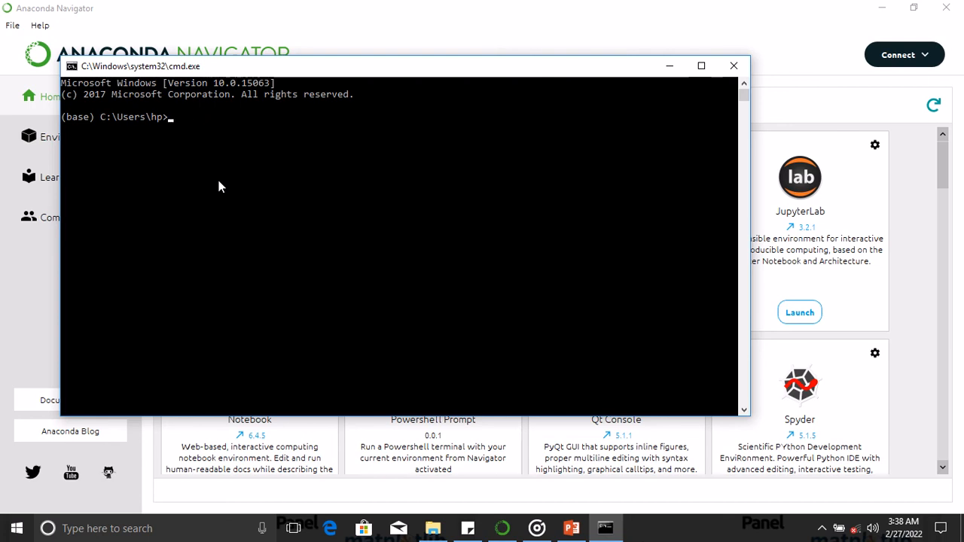
# Enter 'conda search feather-format --channel conda-forge' at the base prompt.
pyautogui.write('c')
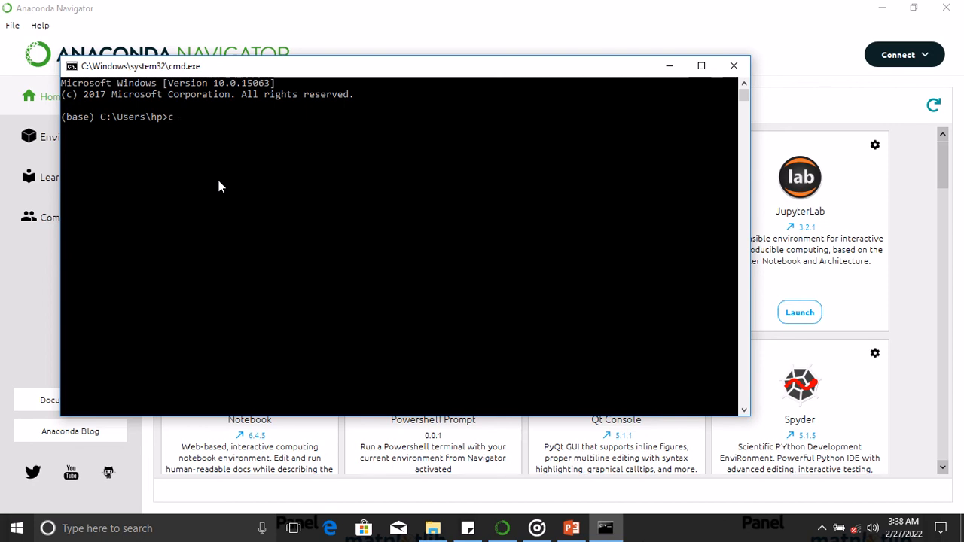
pyautogui.write('onda')
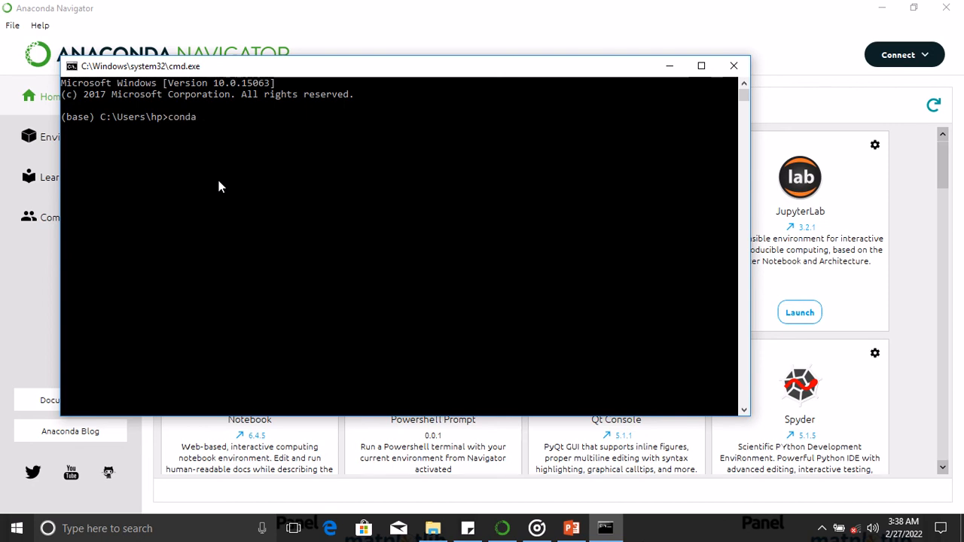
pyautogui.write('sea')
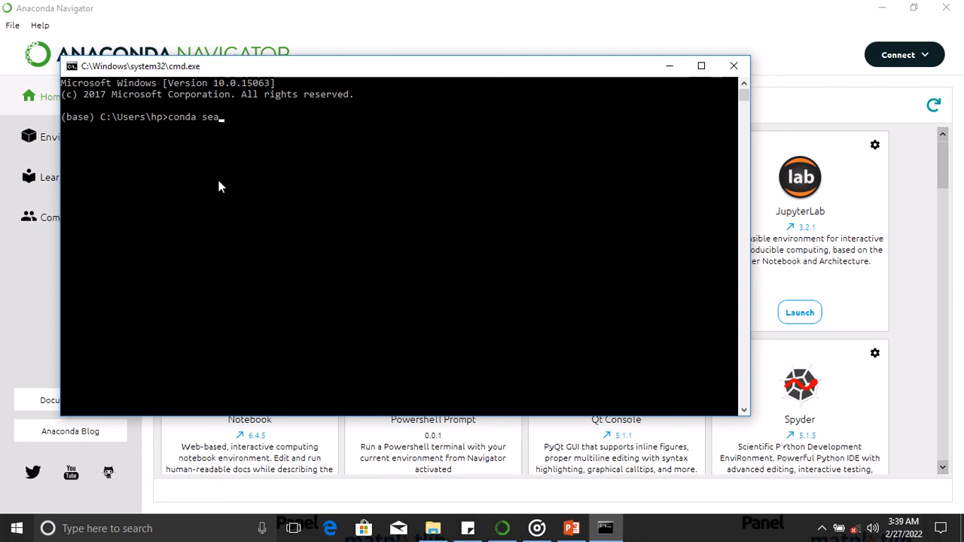
pyautogui.write('rch')
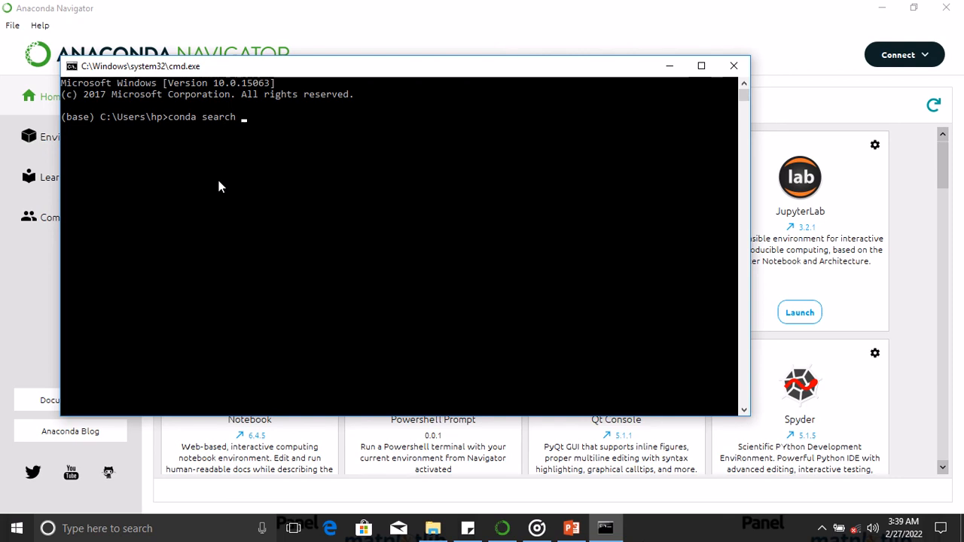
pyautogui.write('feather')
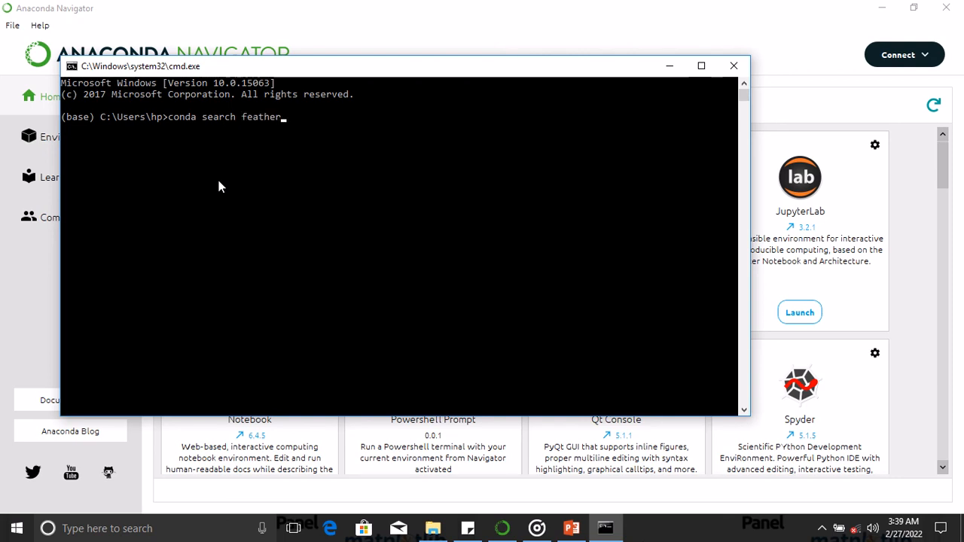
pyautogui.write('-format')
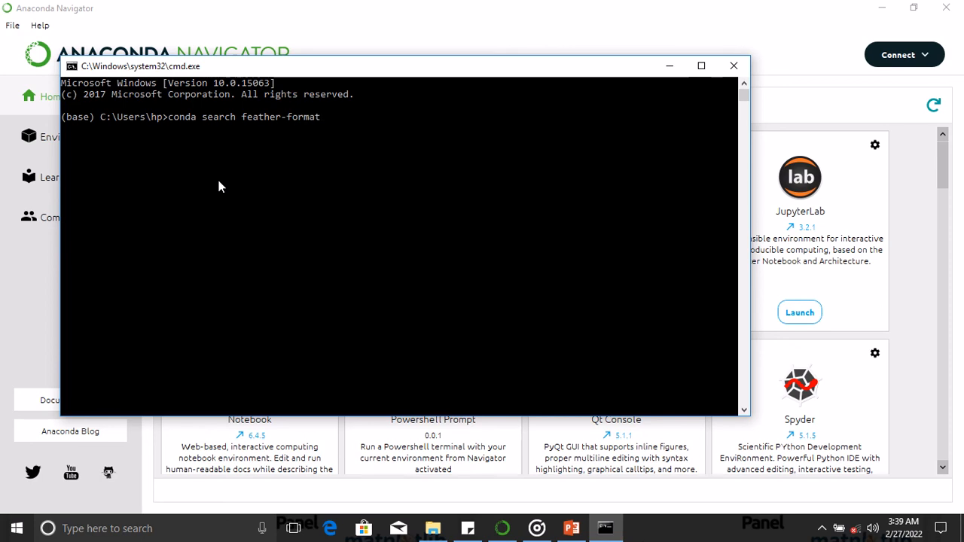
pyautogui.write('-')
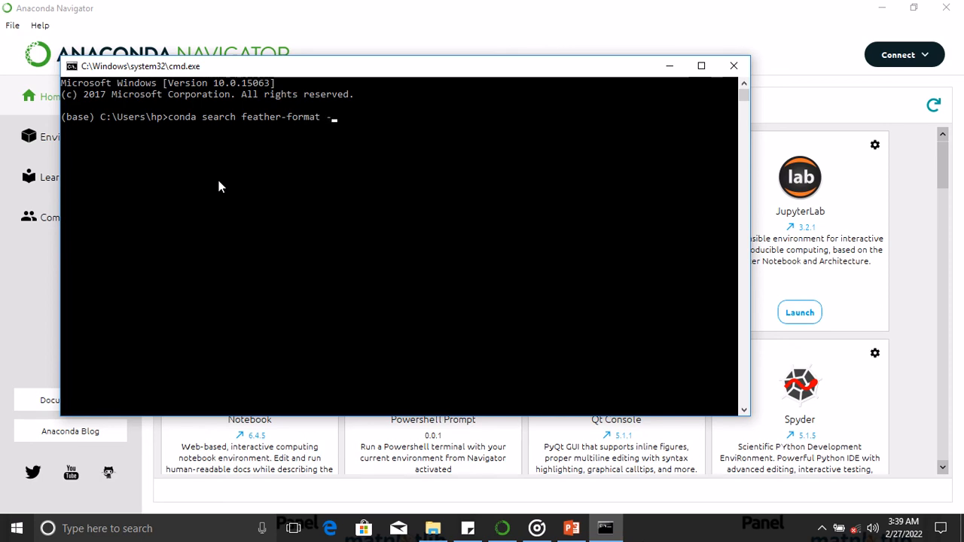
pyautogui.write('-ch')
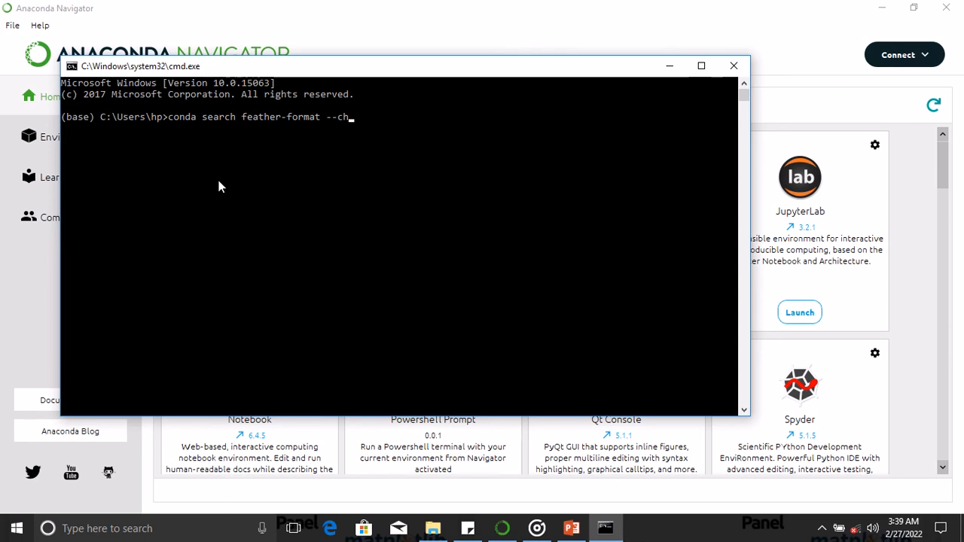
pyautogui.write('annel c')
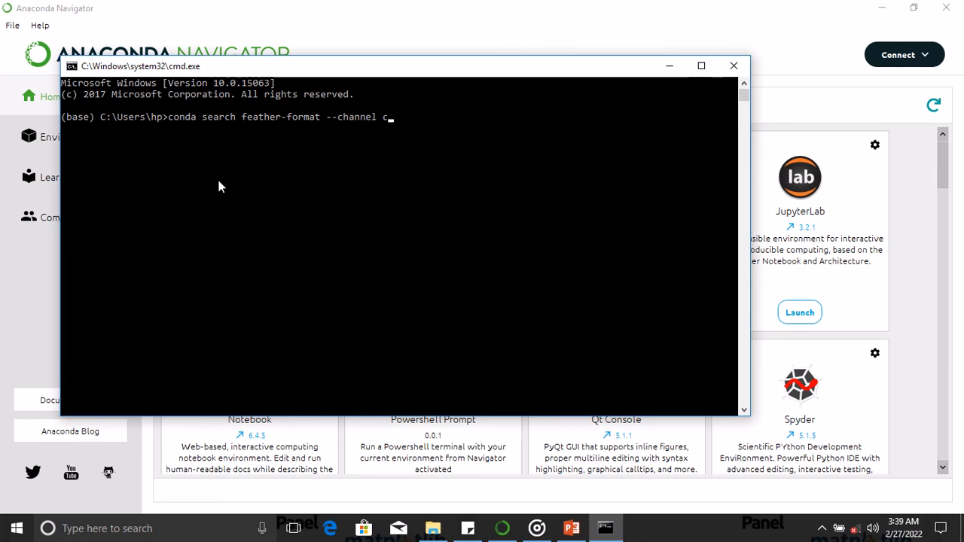
pyautogui.write('onda-fo')
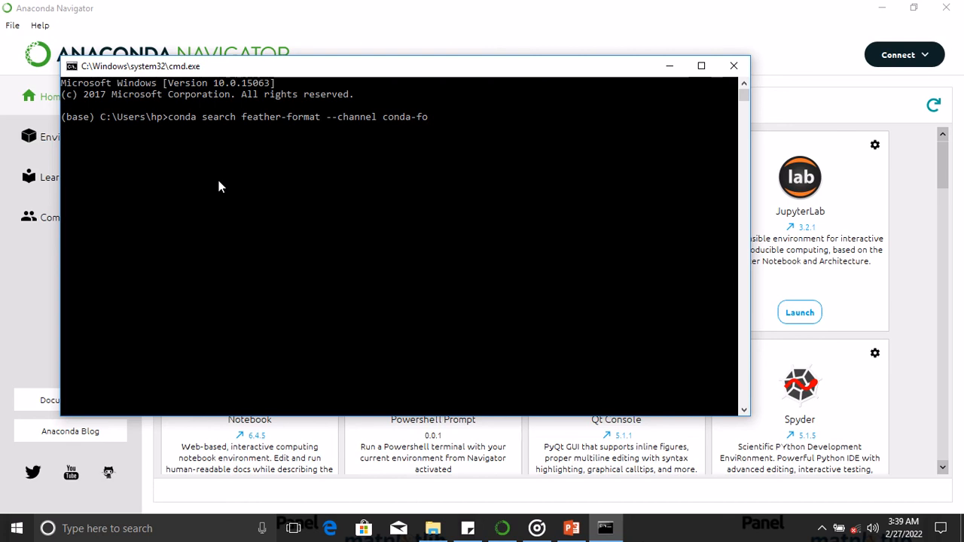
pyautogui.write('rge')
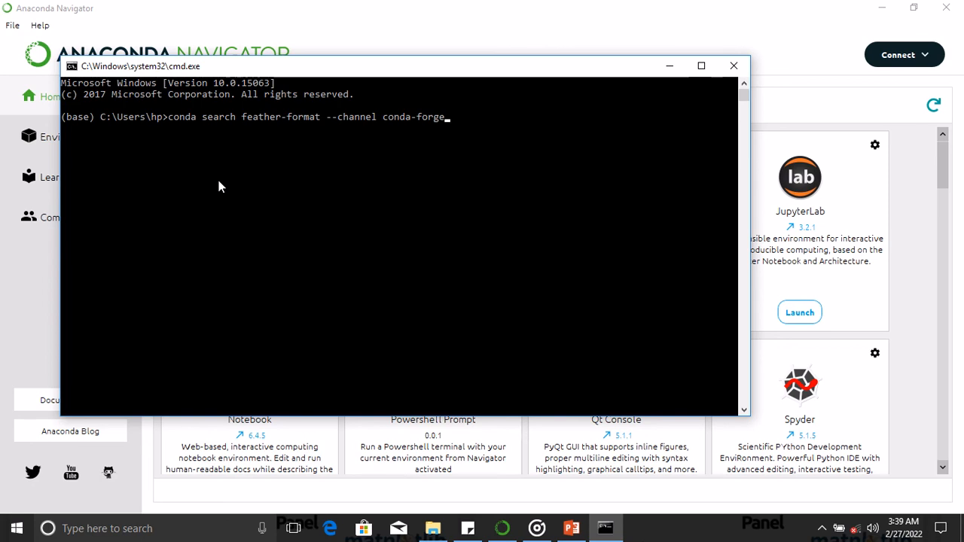
pyautogui.moveTo(494, 29)
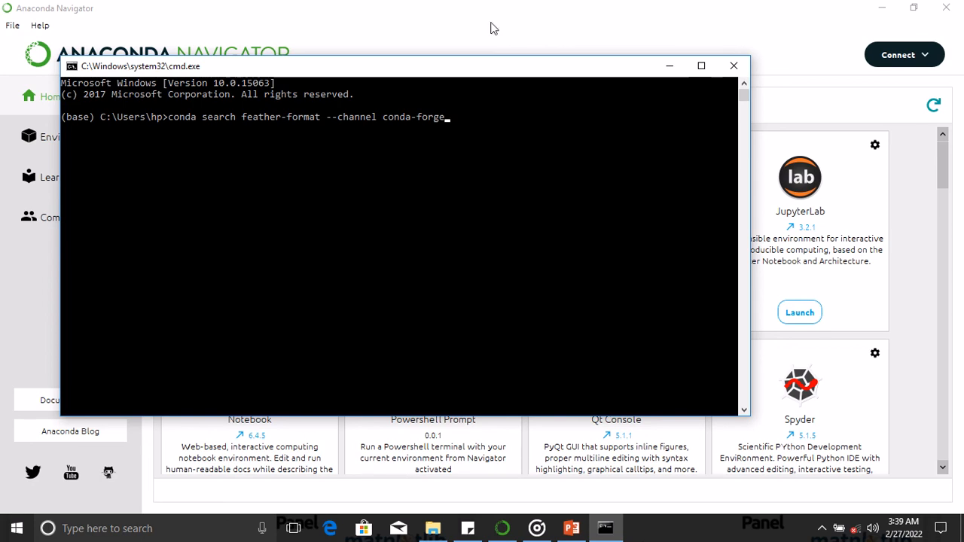